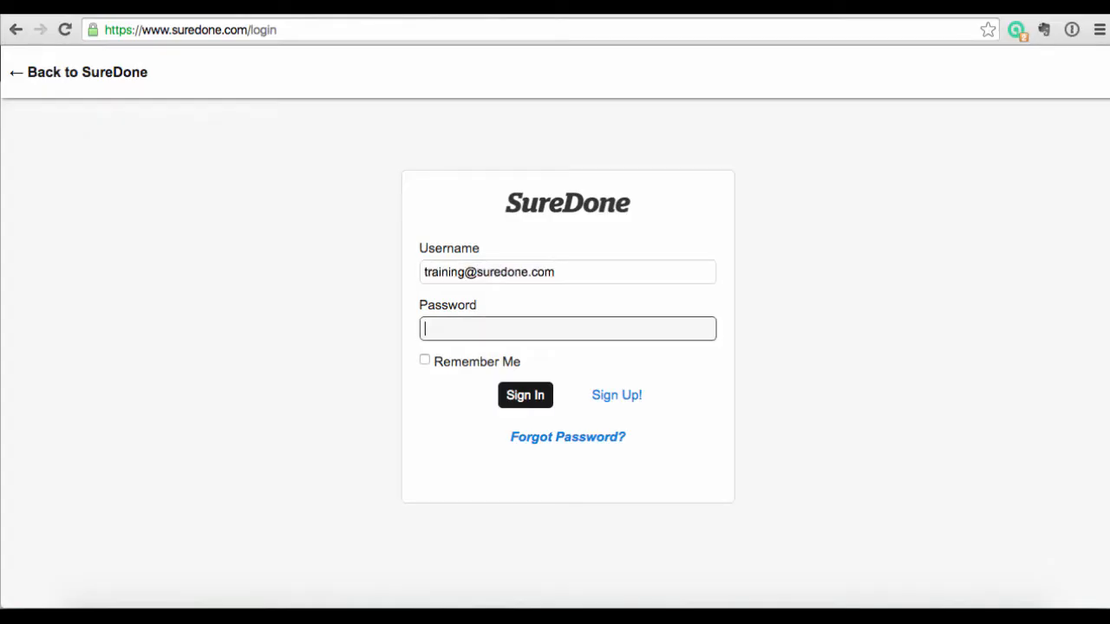
# - Sign in to SureDone with the password entered and Remember Me ticked
pyautogui.write('password')
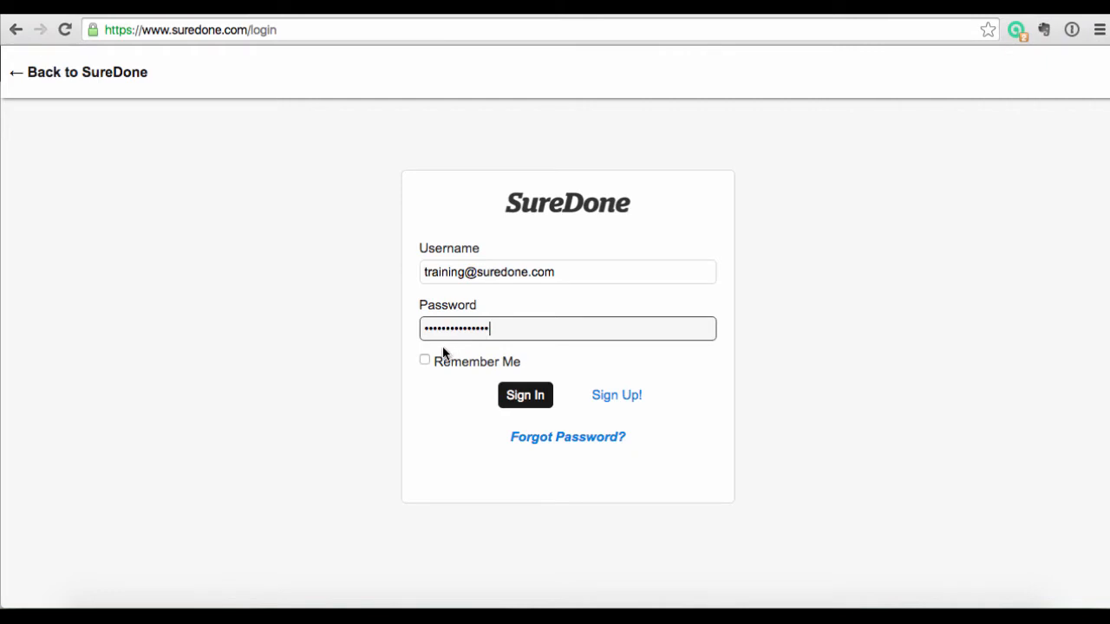
pyautogui.click(423, 359)
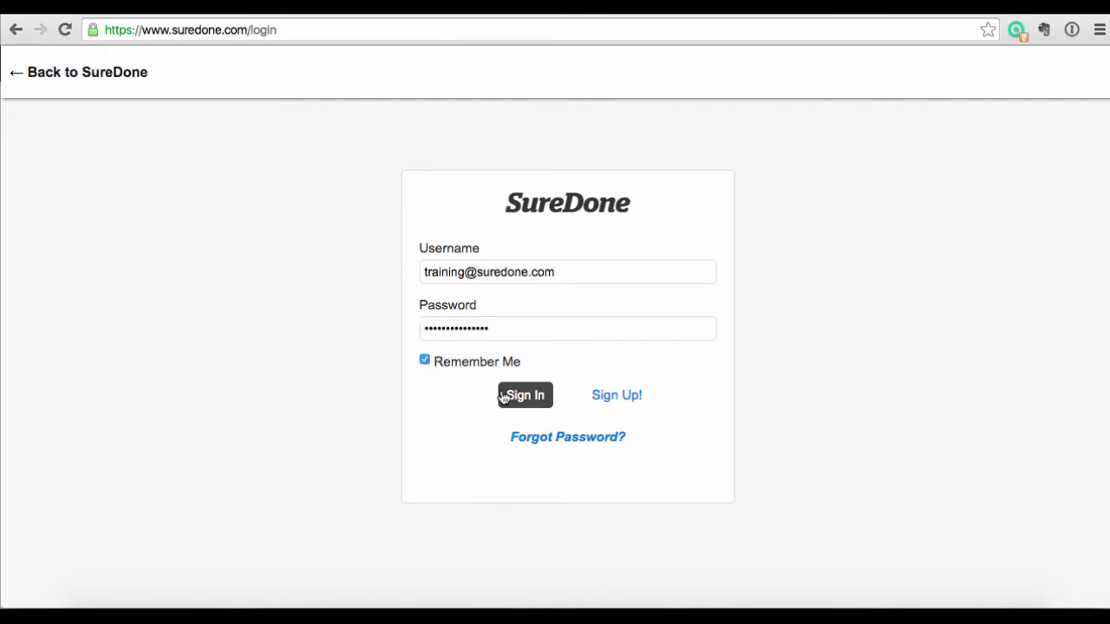
pyautogui.click(523, 396)
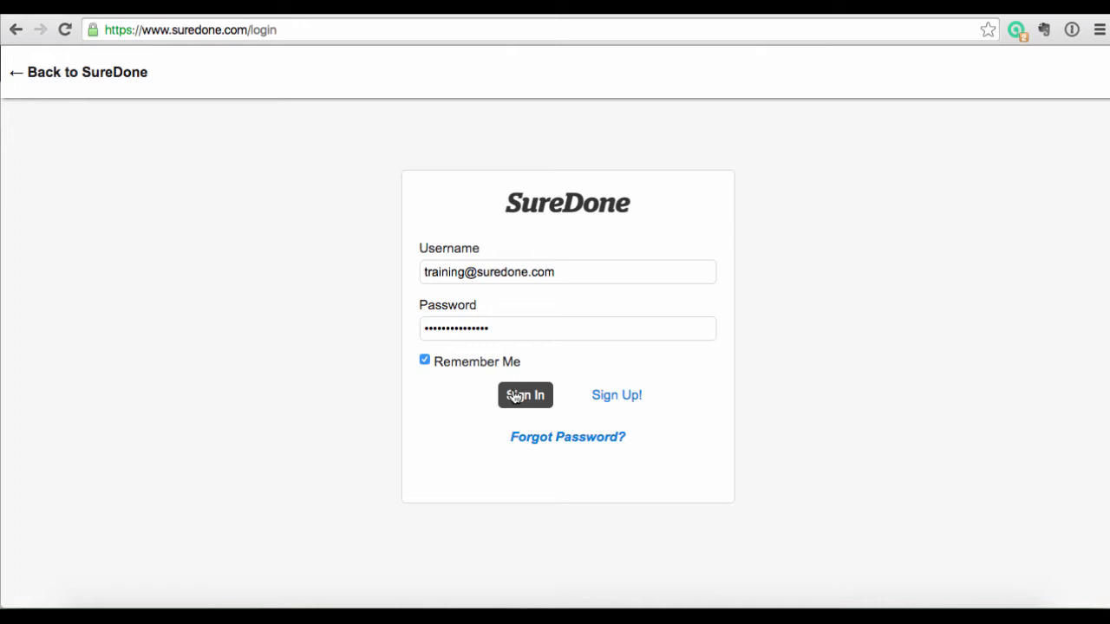
pyautogui.moveTo(569, 442)
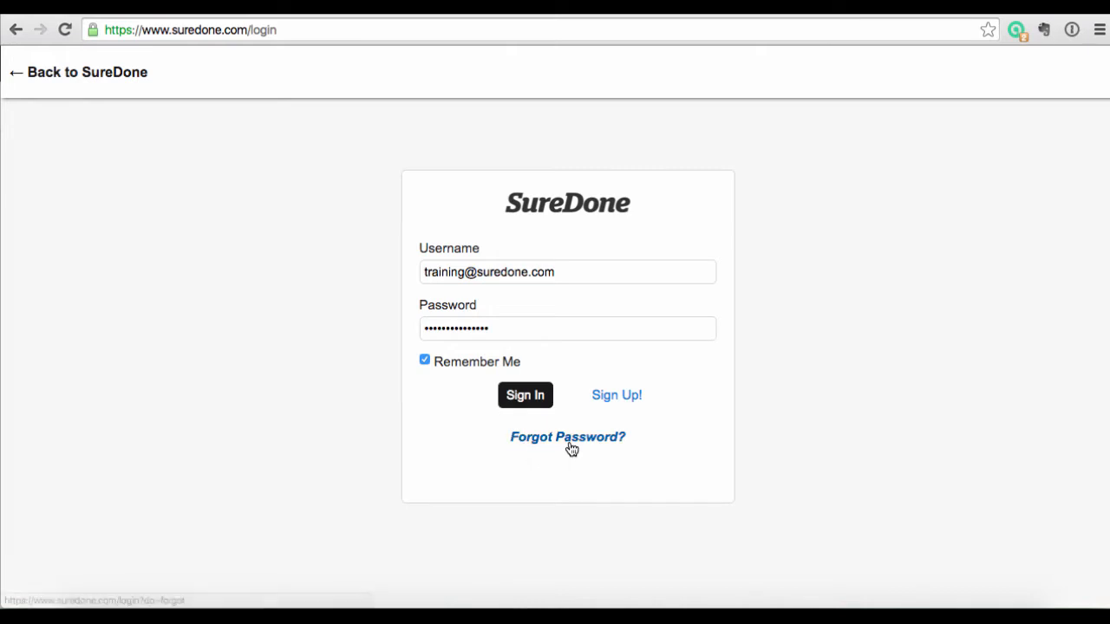
pyautogui.click(524, 396)
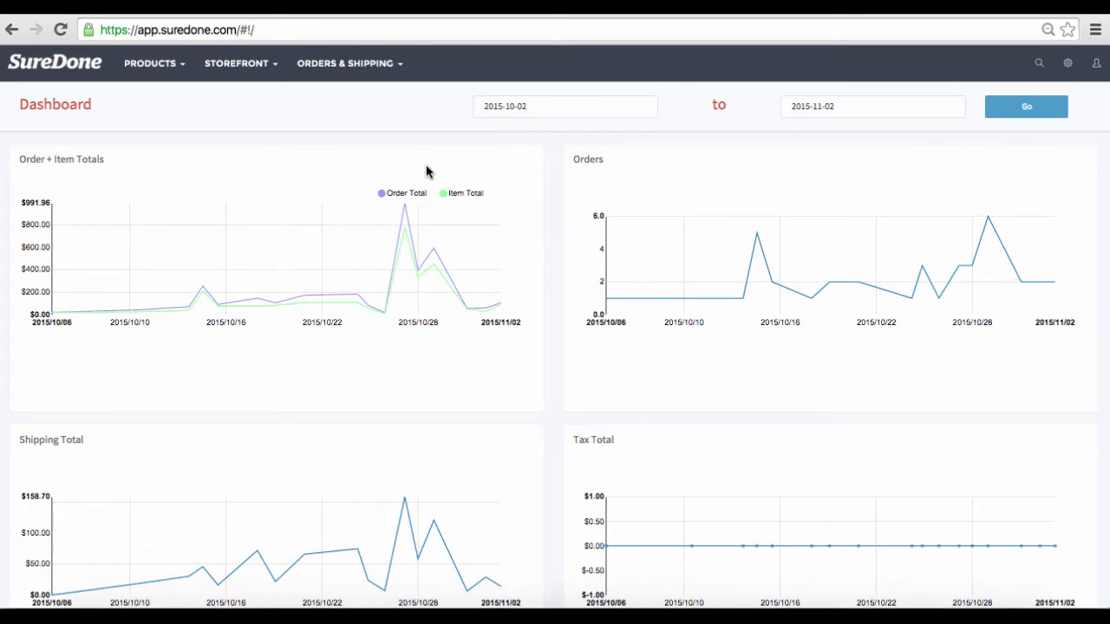
pyautogui.moveTo(651, 388)
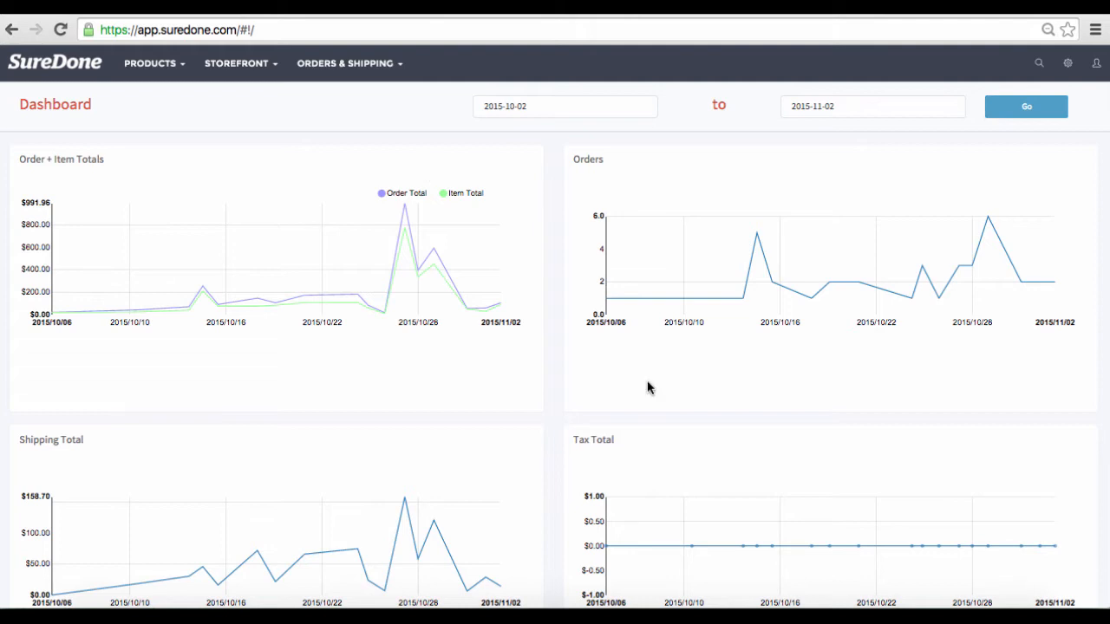
pyautogui.moveTo(796, 406)
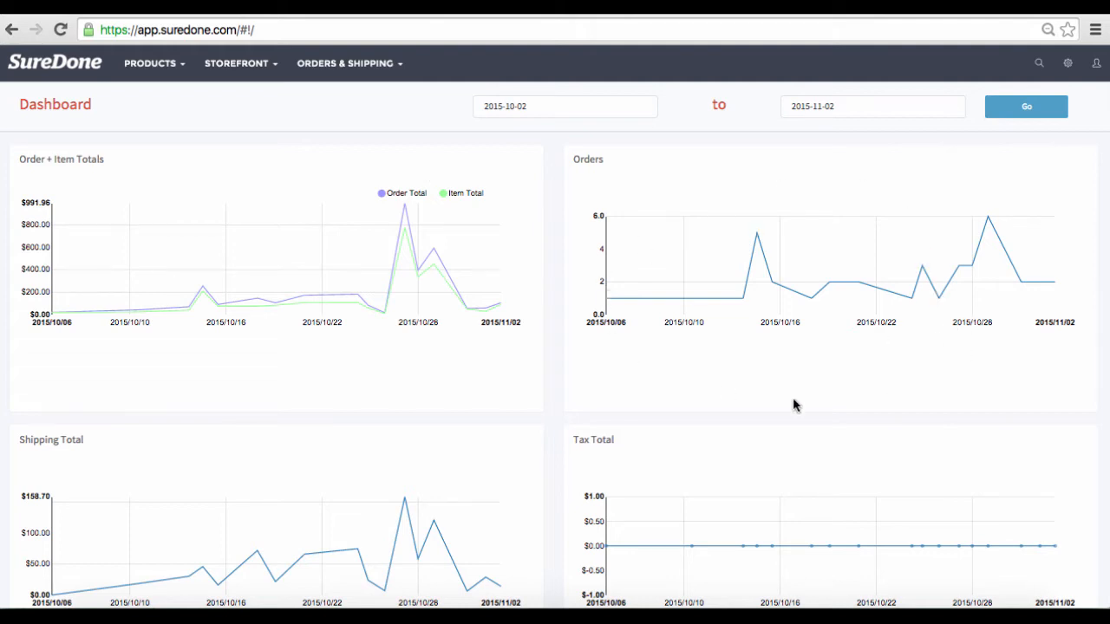
# - Scroll the dashboard down to the History table of relisted items
pyautogui.scroll(-3)
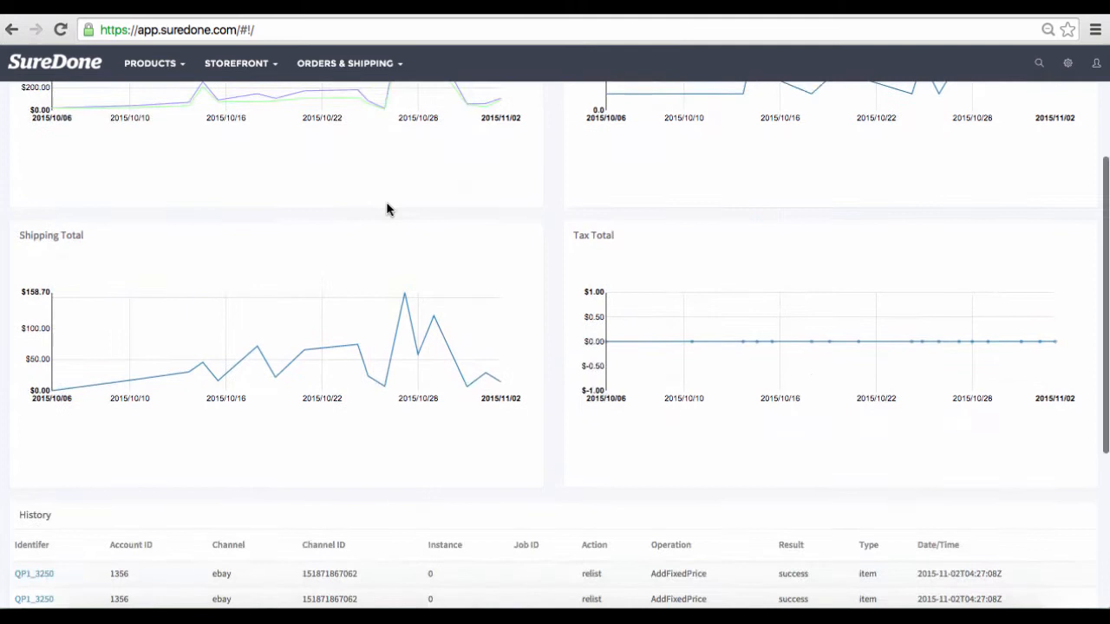
pyautogui.scroll(-3)
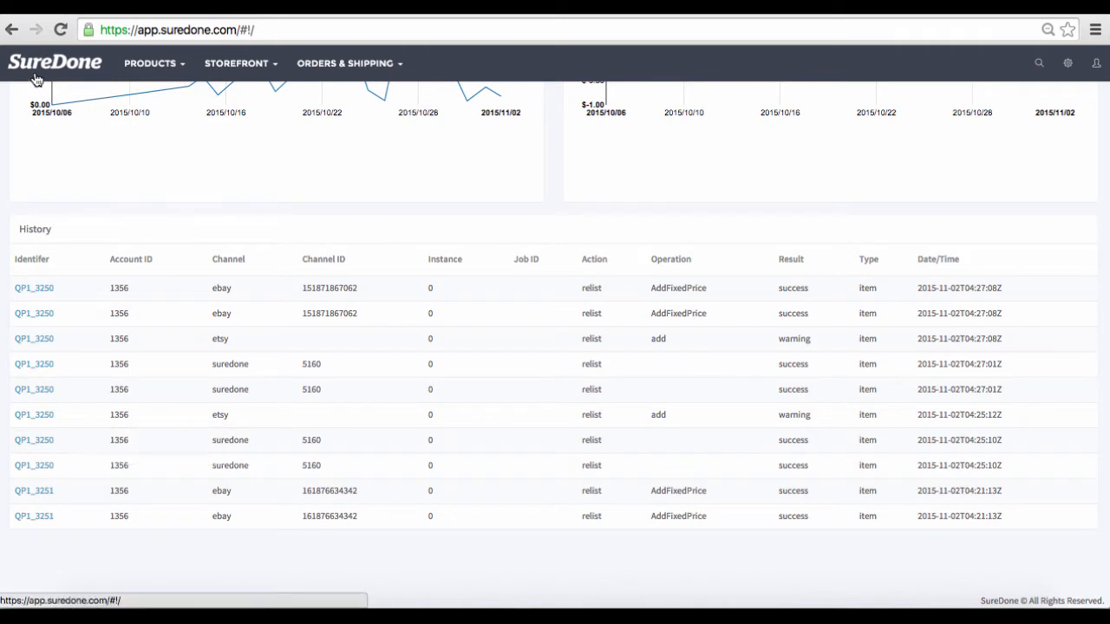
pyautogui.moveTo(137, 94)
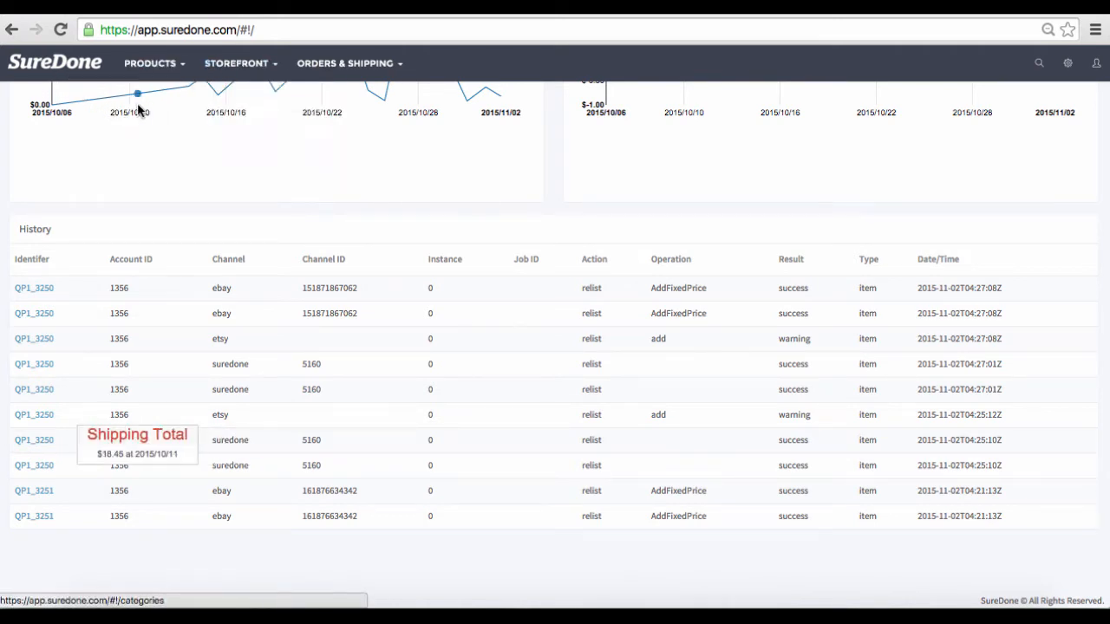
pyautogui.moveTo(41, 77)
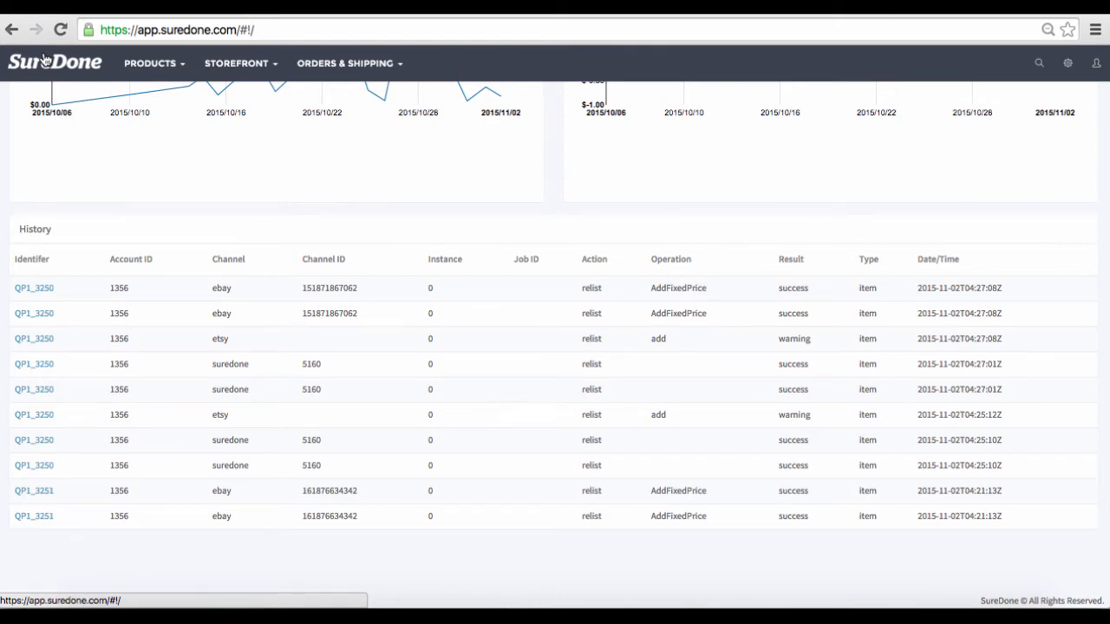
# - Show All Products from the Products menu, listing 1443 items with SKUs and prices
pyautogui.click(149, 62)
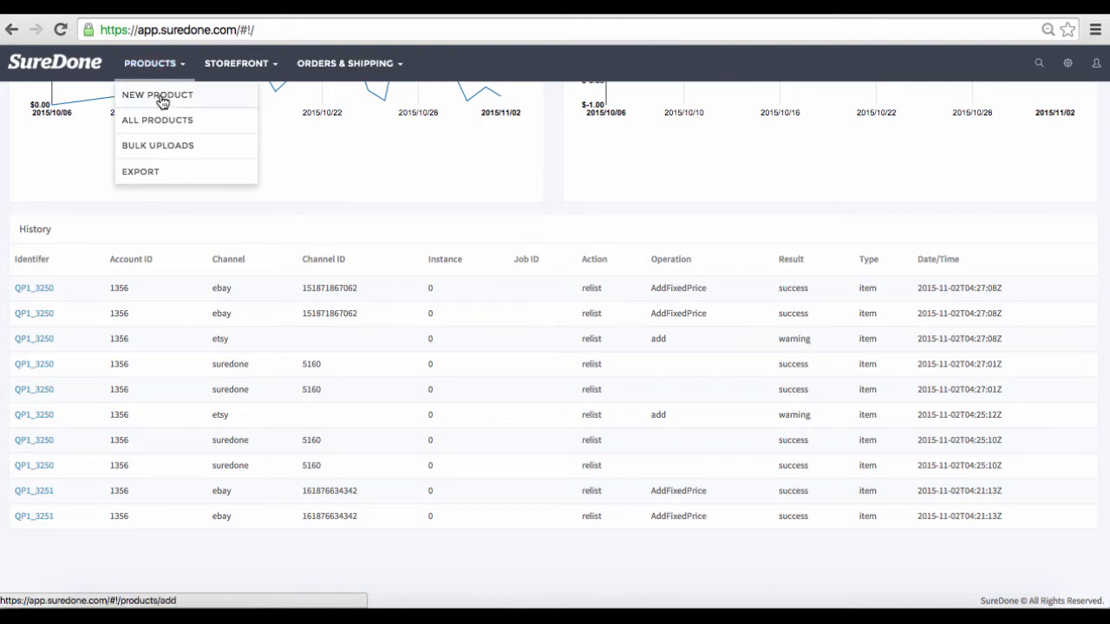
pyautogui.click(156, 120)
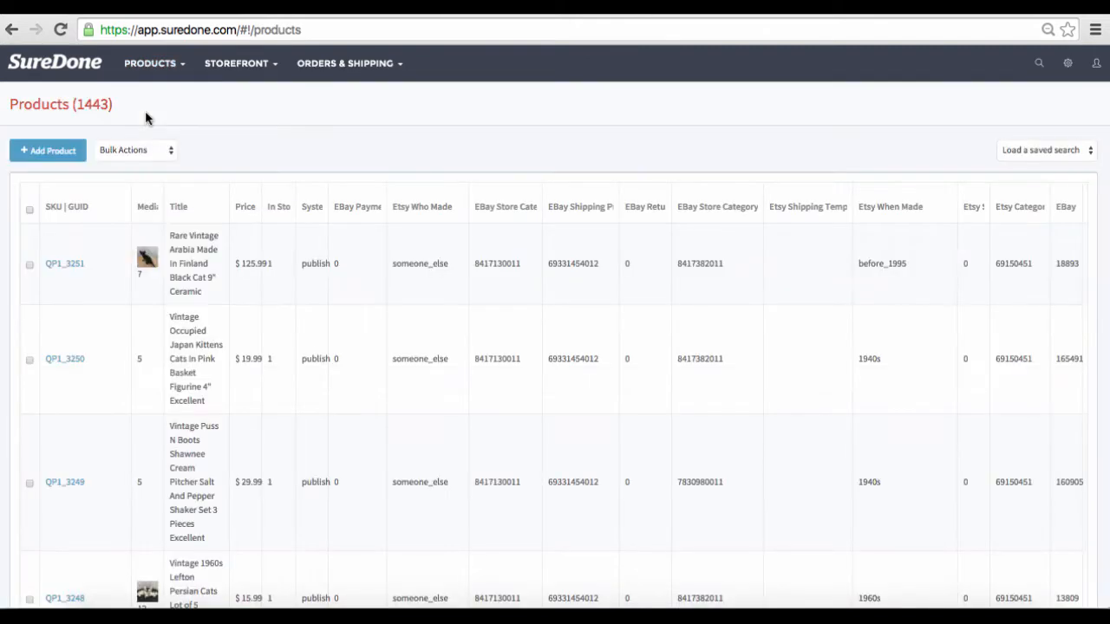
pyautogui.click(150, 62)
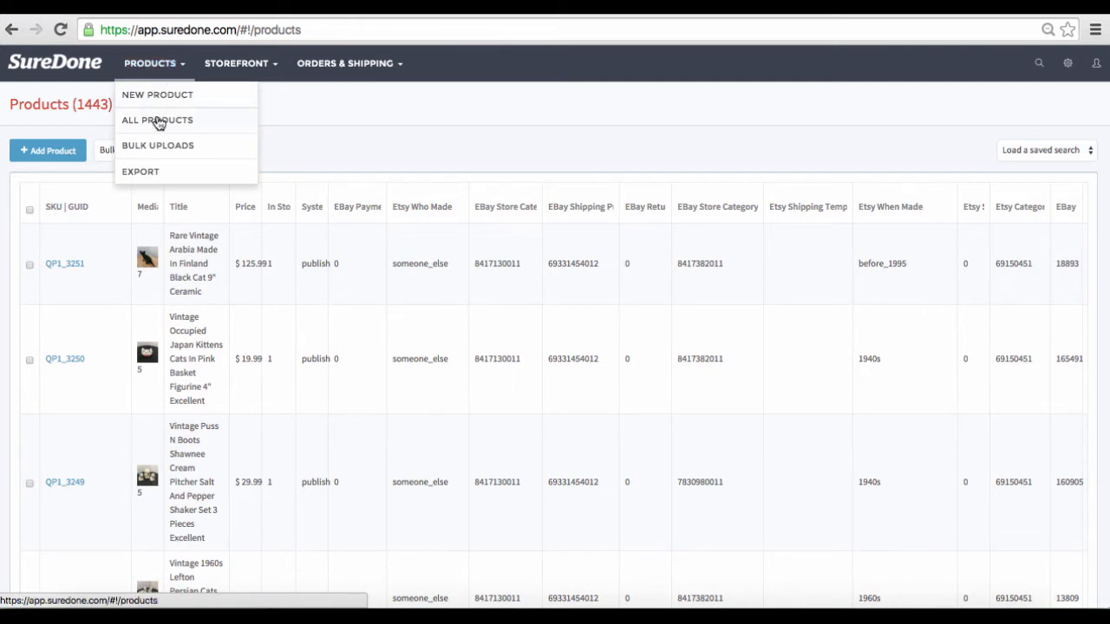
pyautogui.moveTo(160, 149)
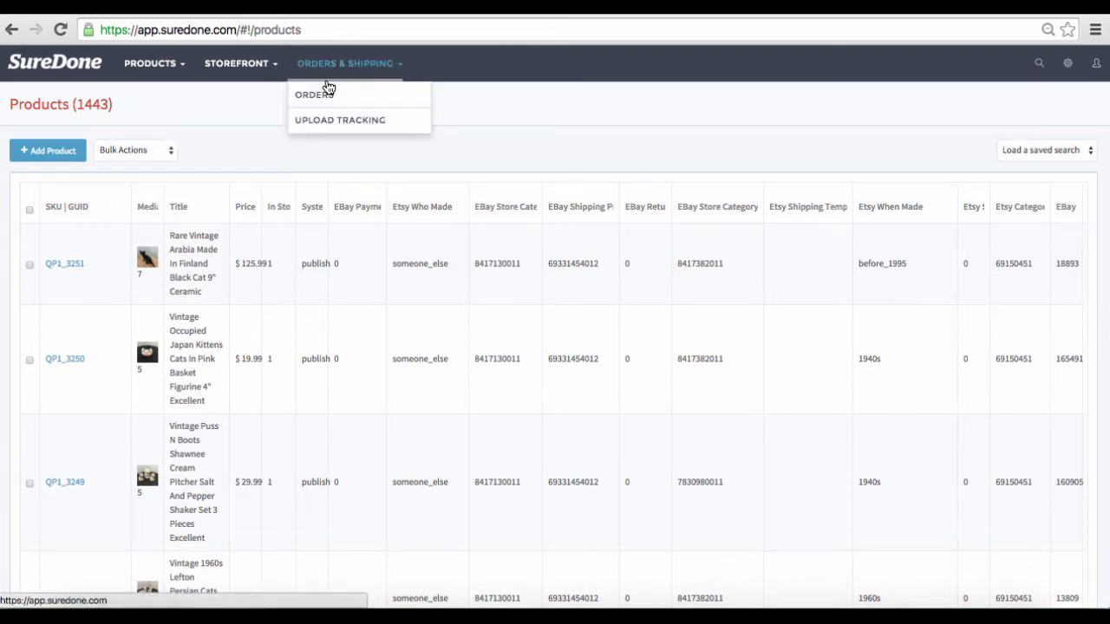
# - View the Orders list of 430 orders and briefly show the search box scoped to Orders
pyautogui.click(313, 94)
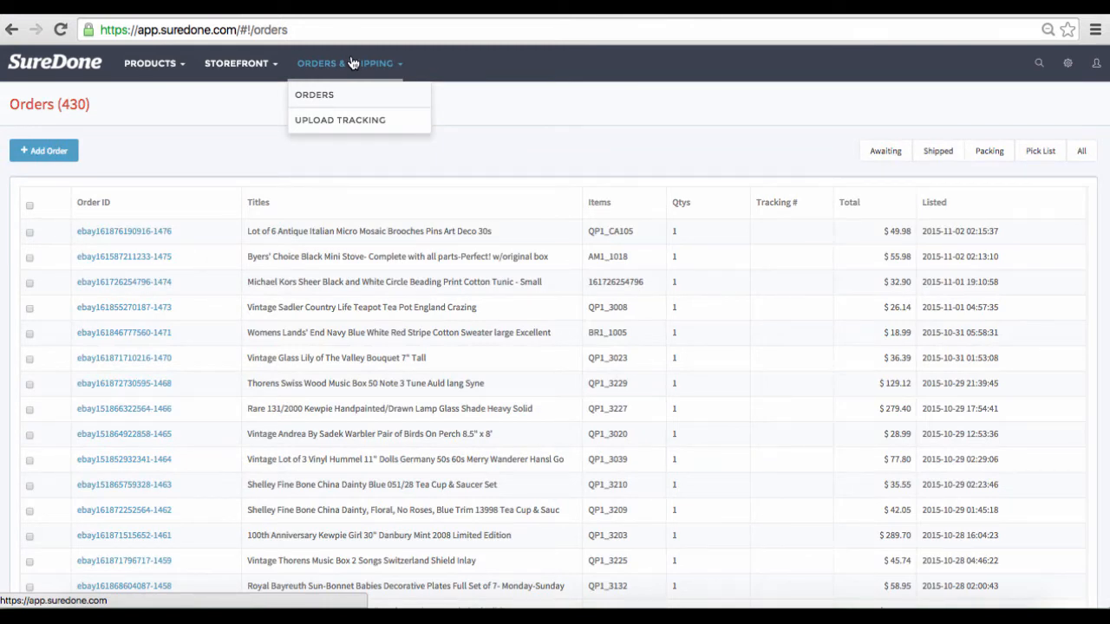
pyautogui.moveTo(350, 94)
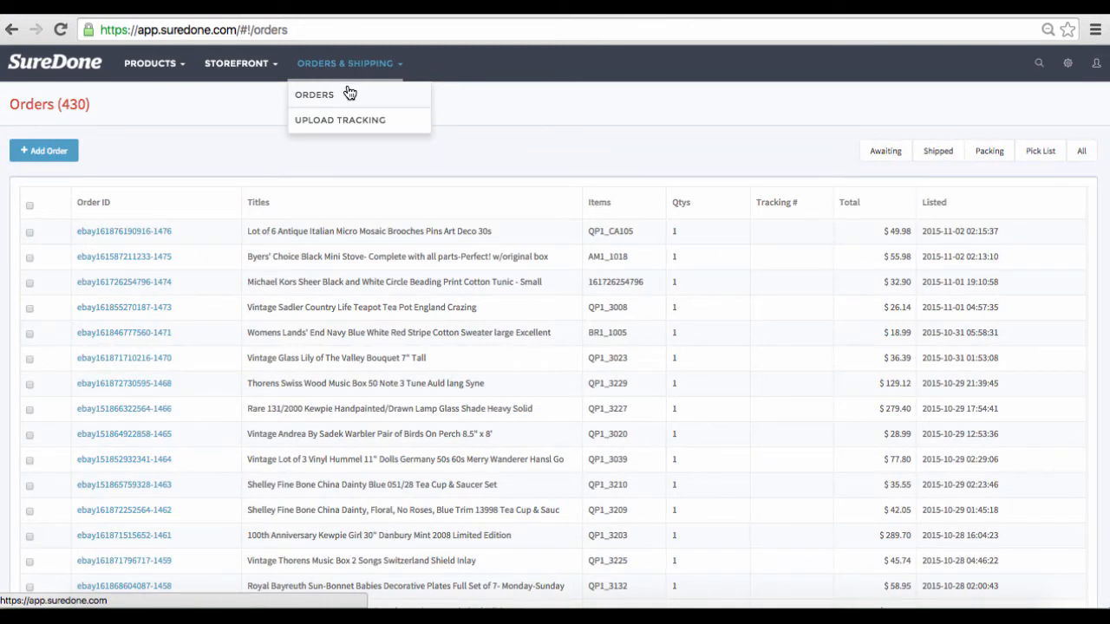
pyautogui.moveTo(339, 119)
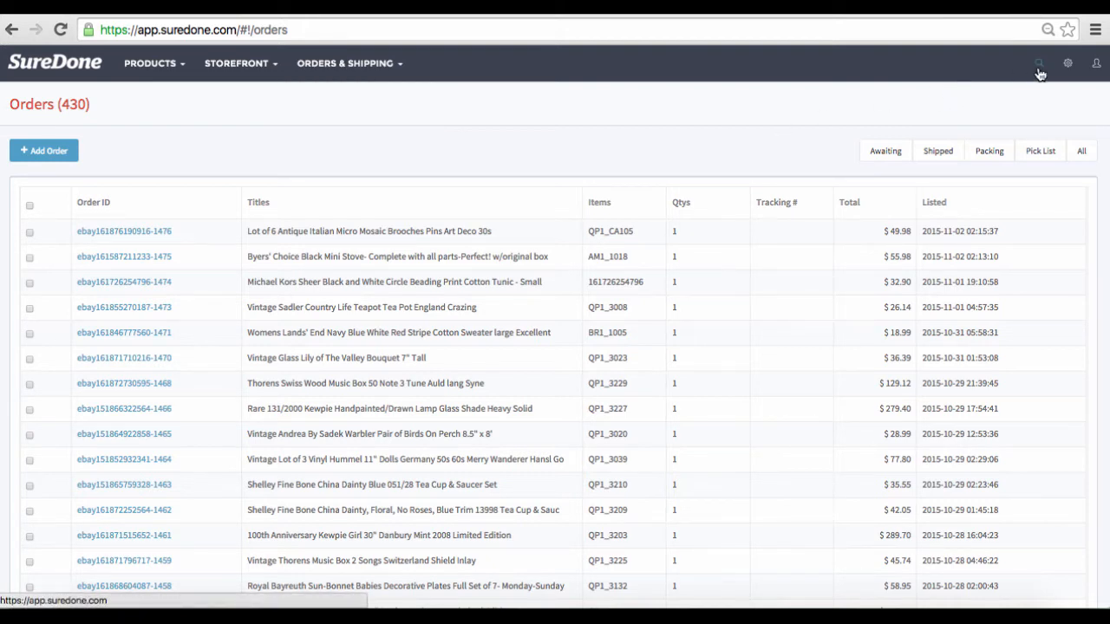
pyautogui.click(1038, 63)
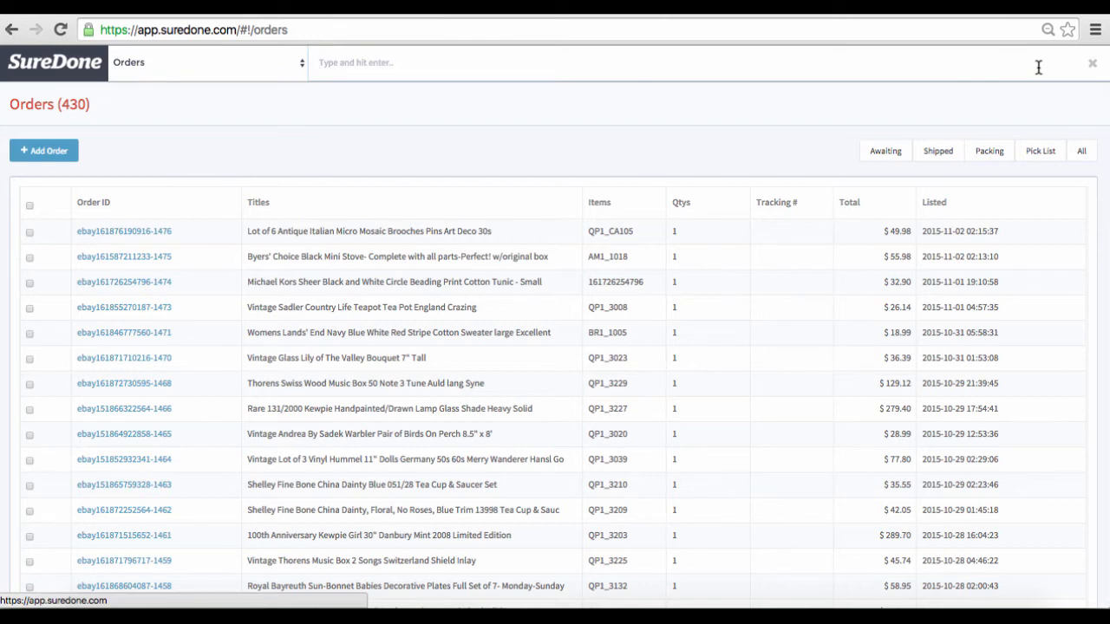
pyautogui.moveTo(1090, 77)
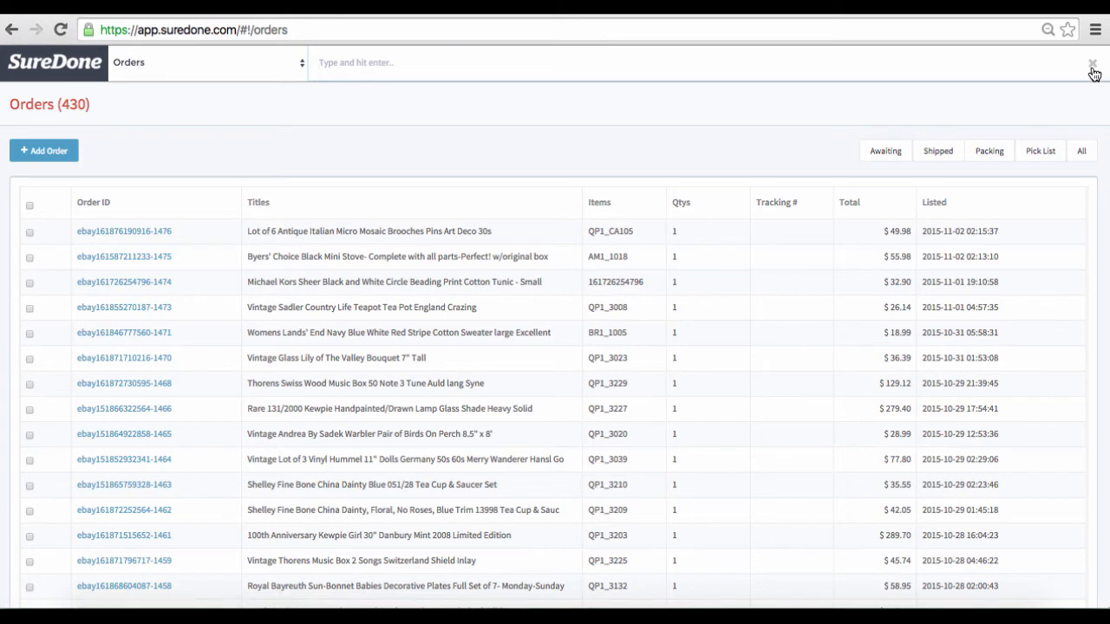
pyautogui.click(520, 62)
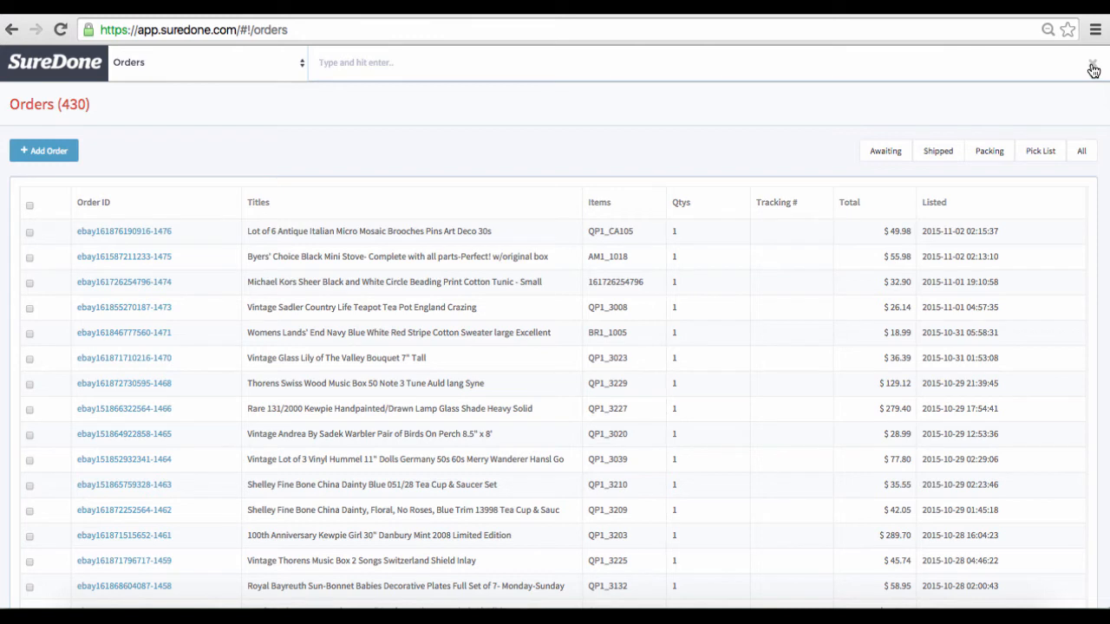
# - Browse the General, Advanced, Selling and Channels settings pages from the gear menu
pyautogui.click(1068, 63)
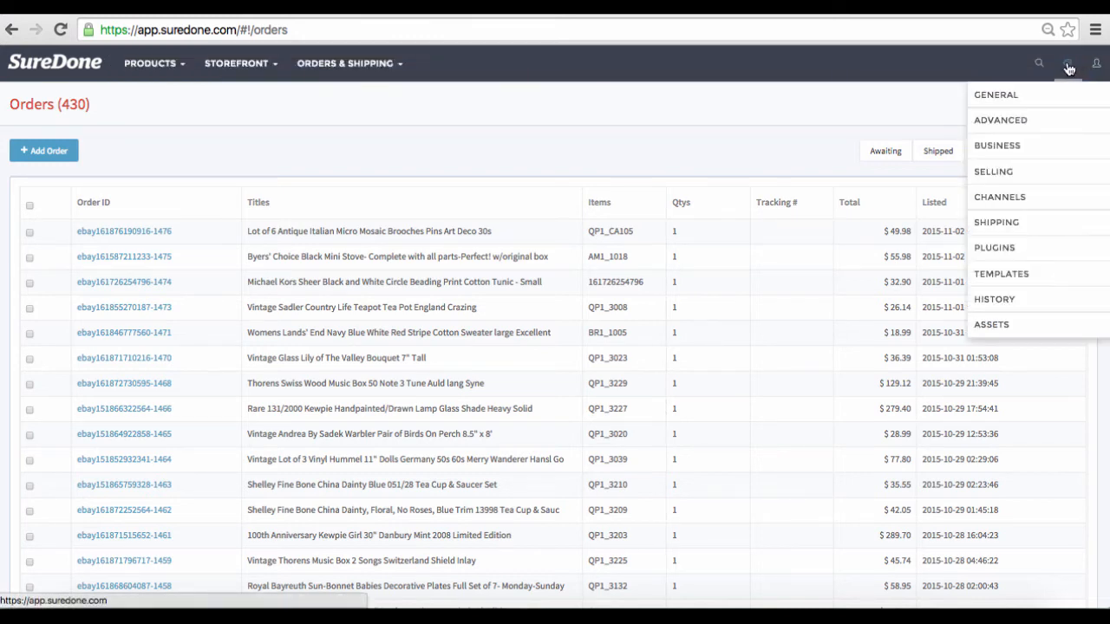
pyautogui.moveTo(1065, 74)
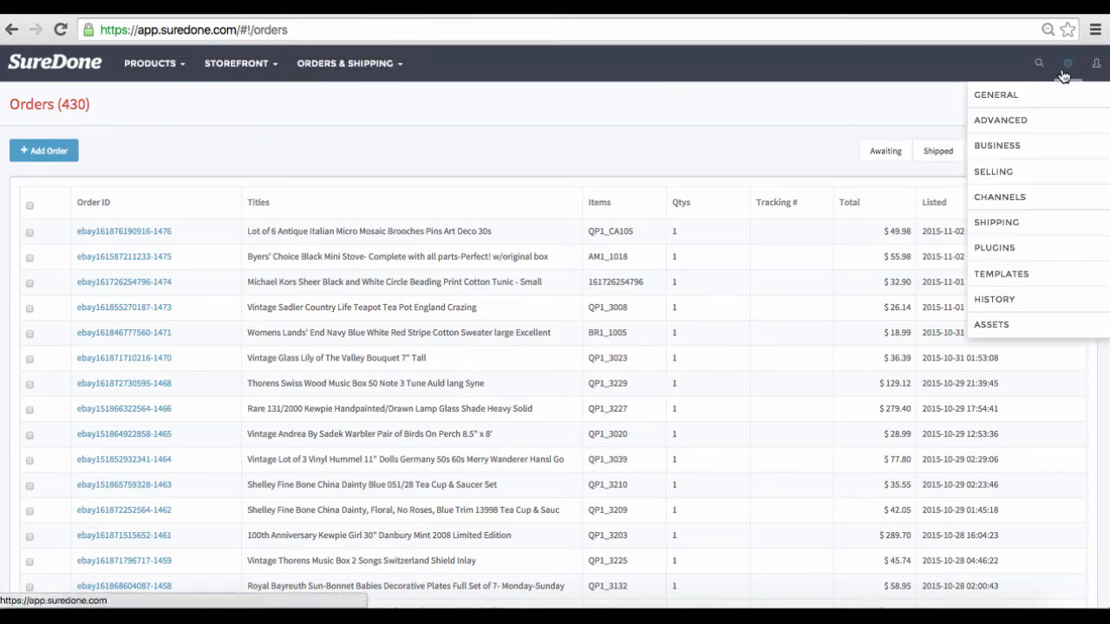
pyautogui.click(995, 94)
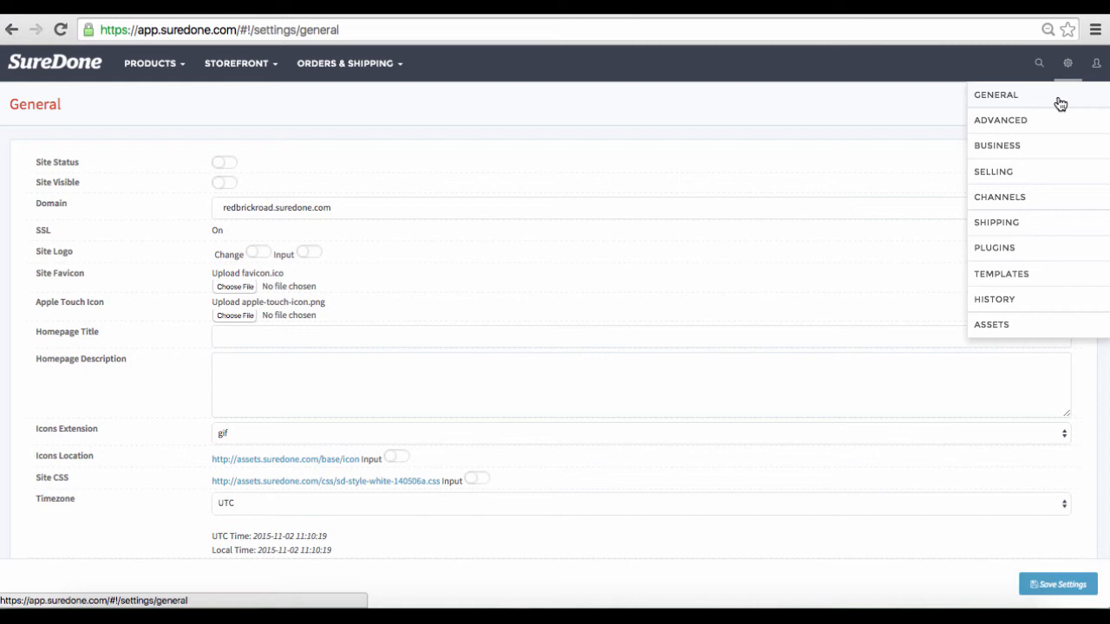
pyautogui.click(1000, 119)
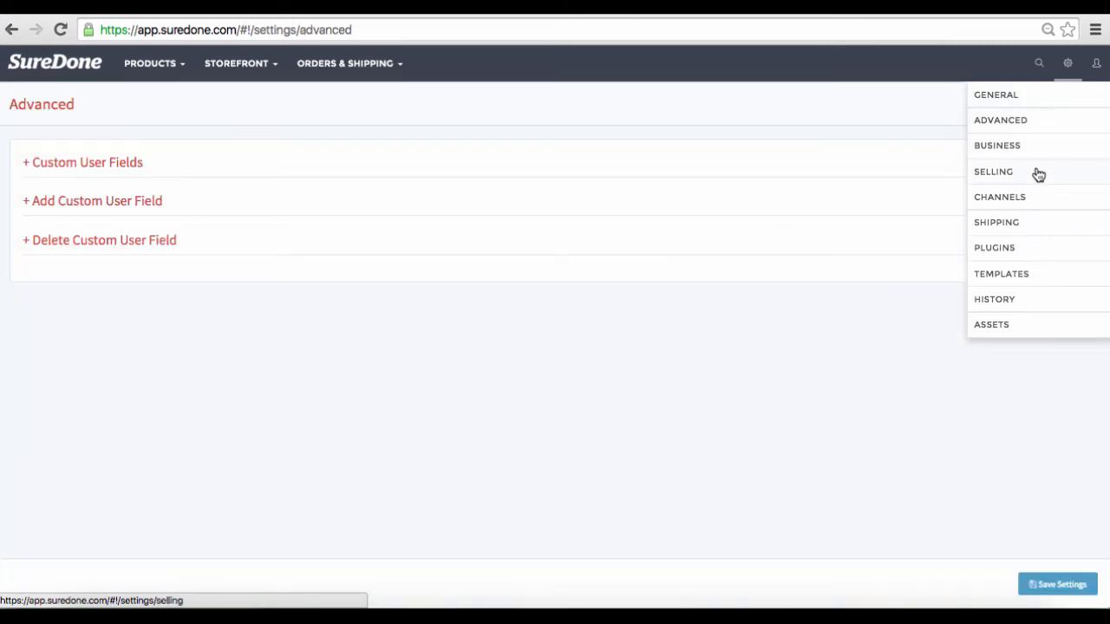
pyautogui.click(992, 172)
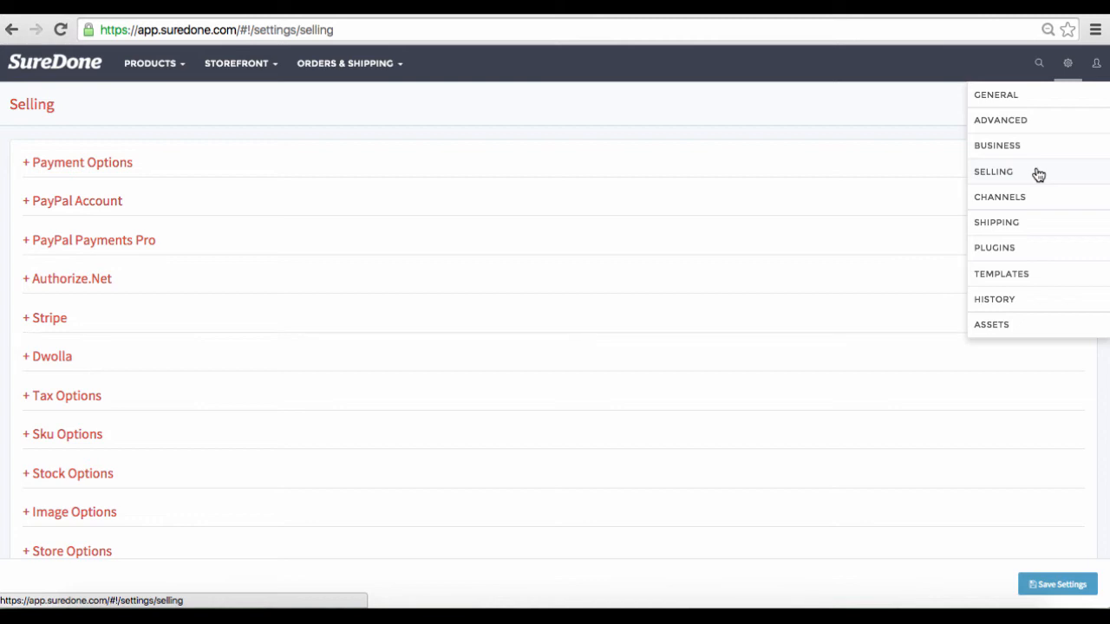
pyautogui.moveTo(1027, 202)
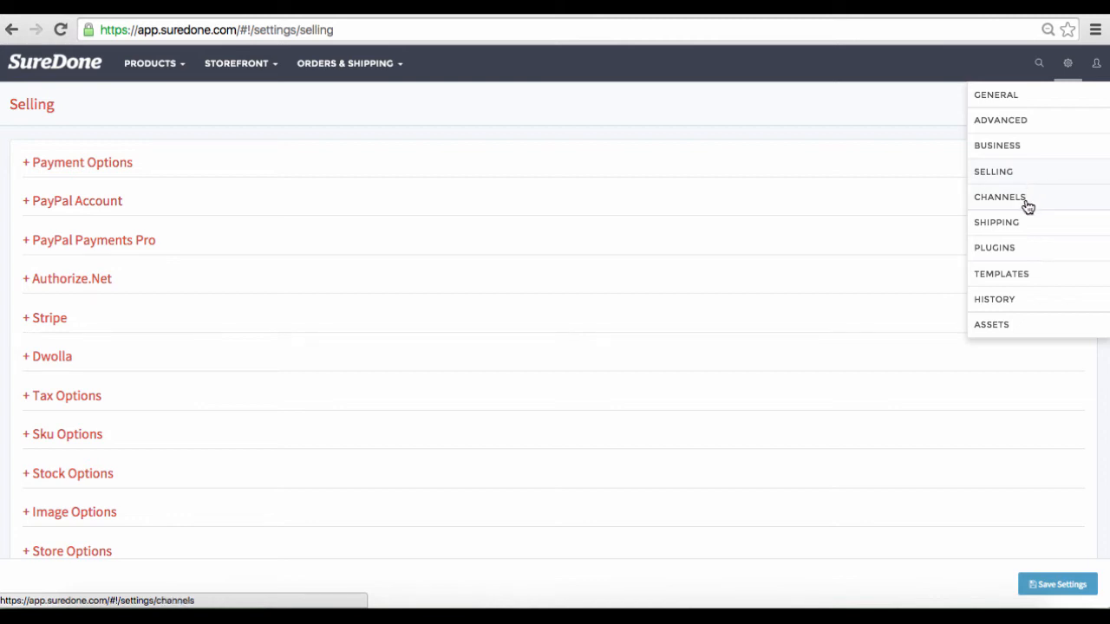
pyautogui.click(999, 198)
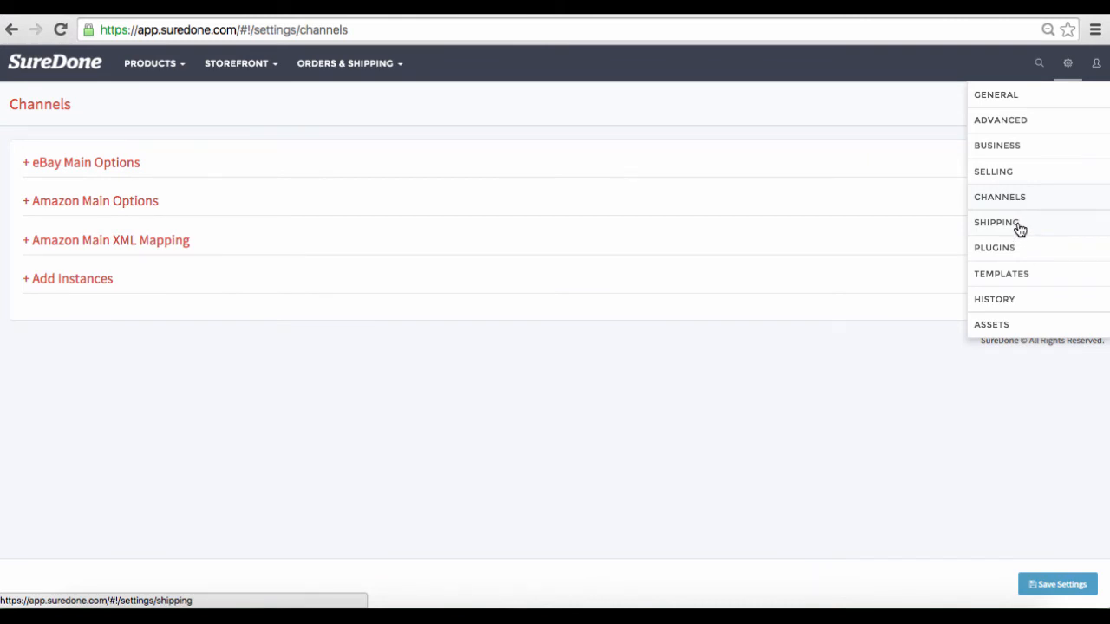
# - Browse the Shipping, Plugins, Templates, History and Assets pages from the gear menu
pyautogui.click(995, 222)
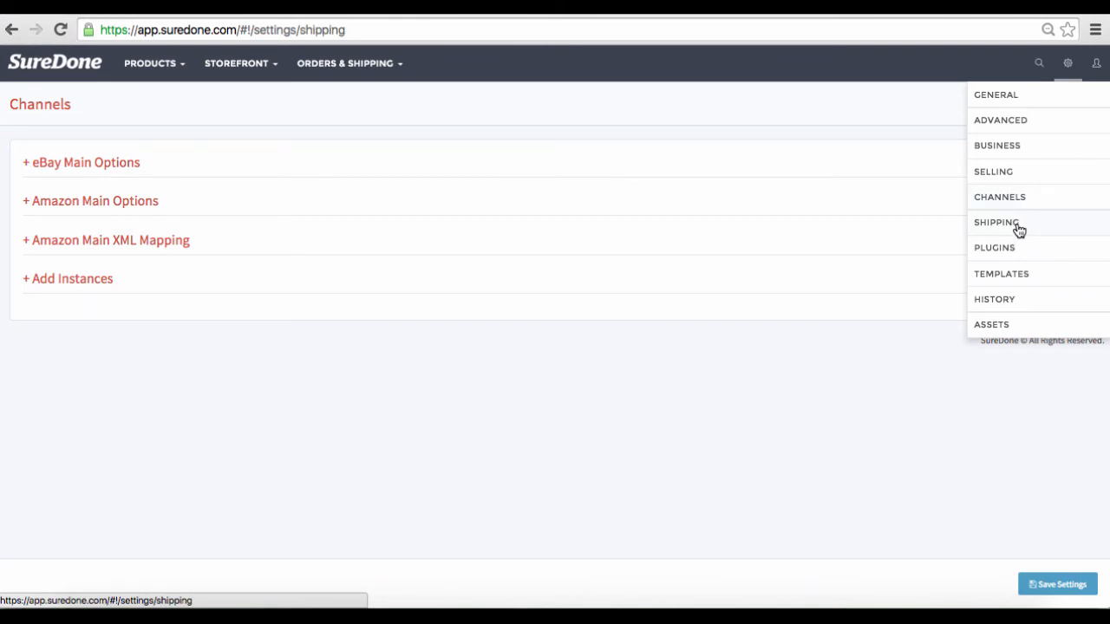
pyautogui.click(995, 222)
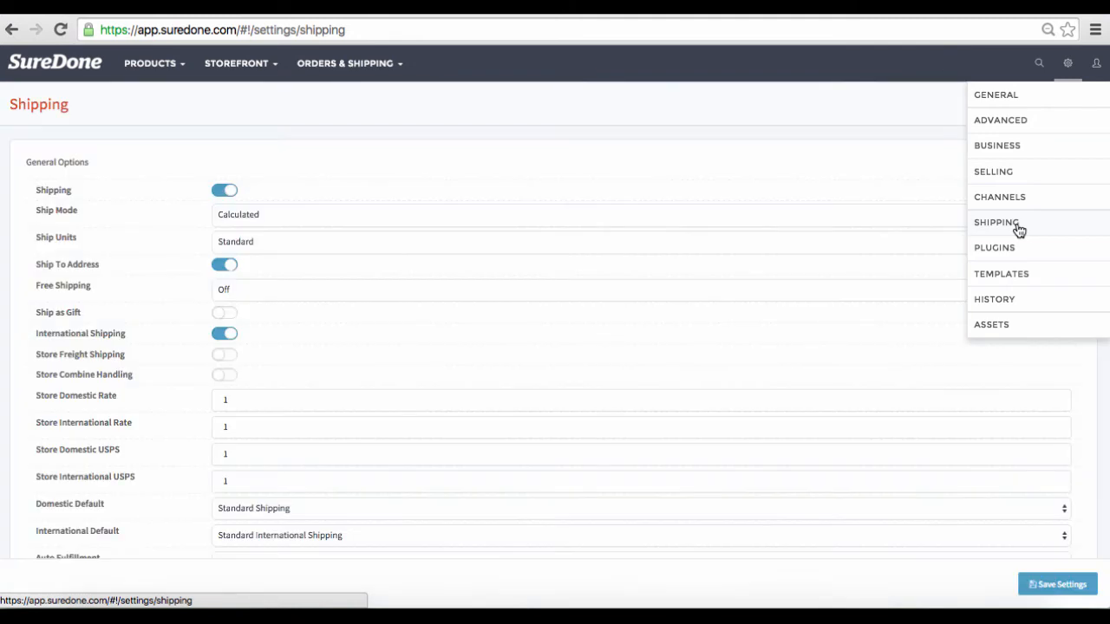
pyautogui.moveTo(1020, 250)
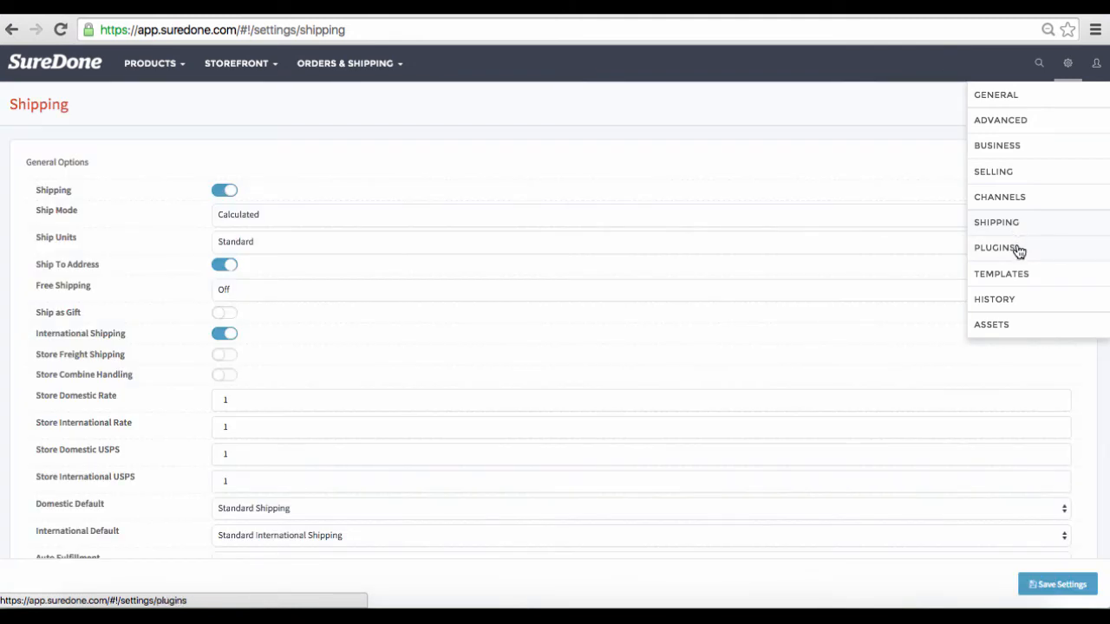
pyautogui.click(995, 246)
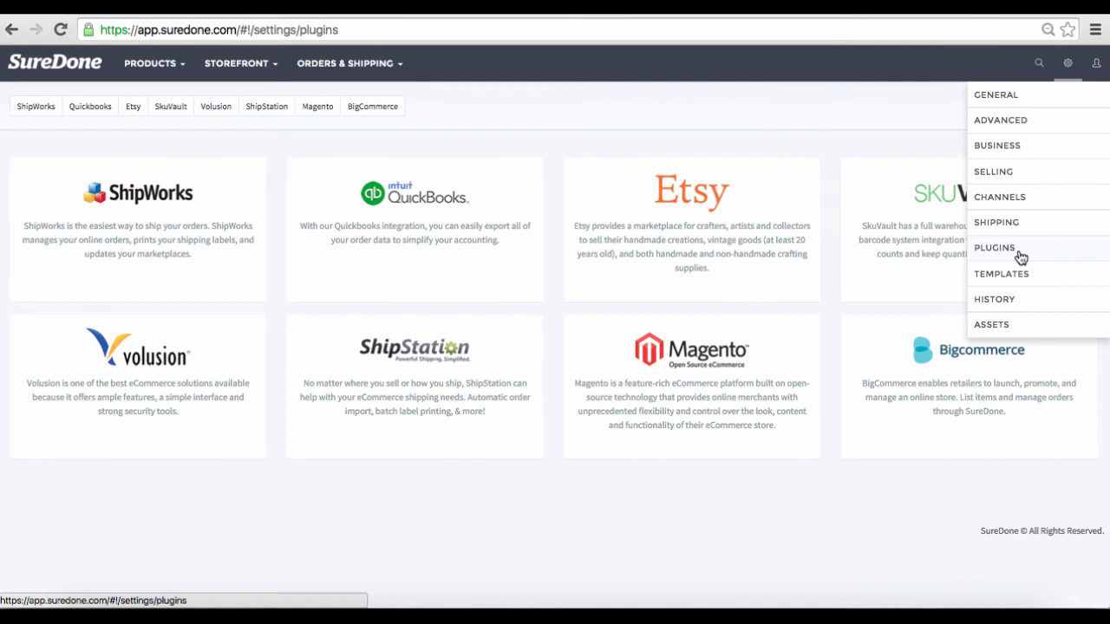
pyautogui.moveTo(1019, 268)
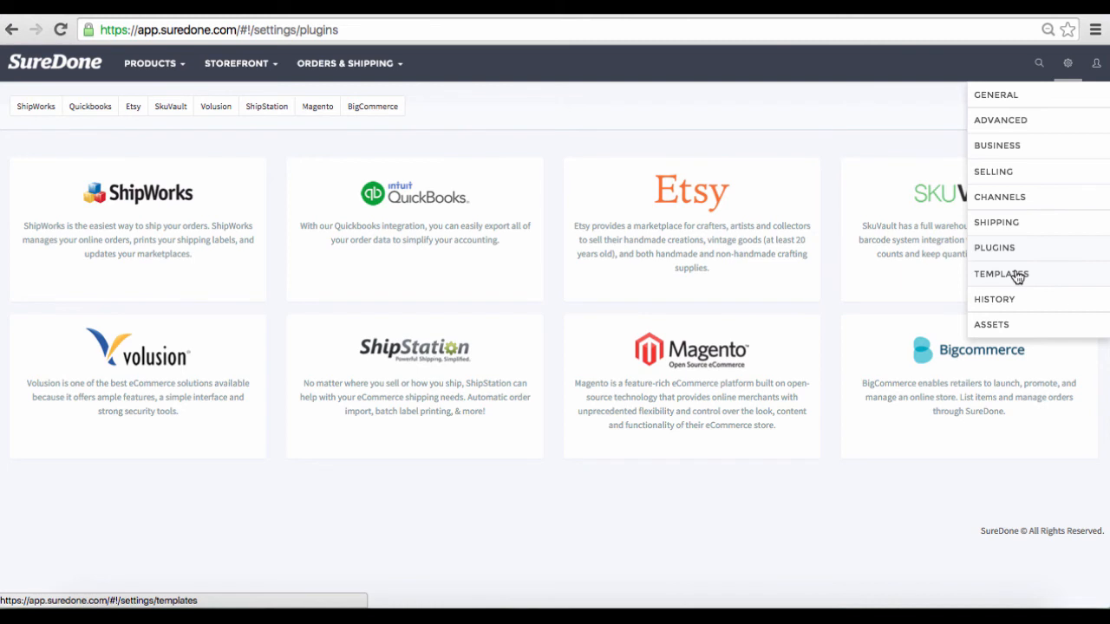
pyautogui.click(1002, 274)
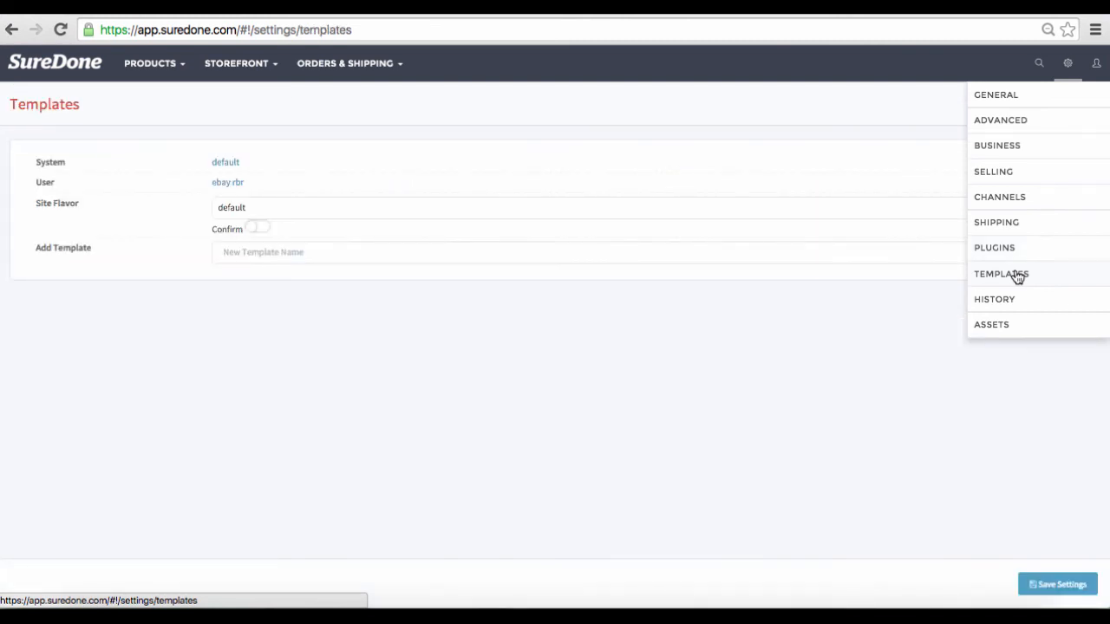
pyautogui.moveTo(1014, 298)
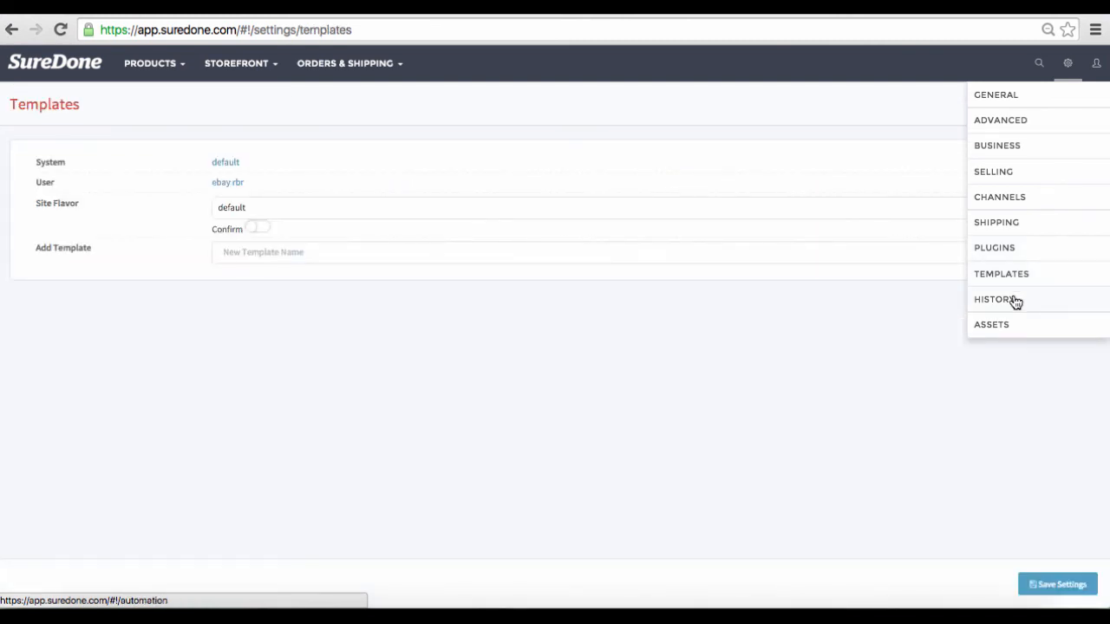
pyautogui.click(994, 299)
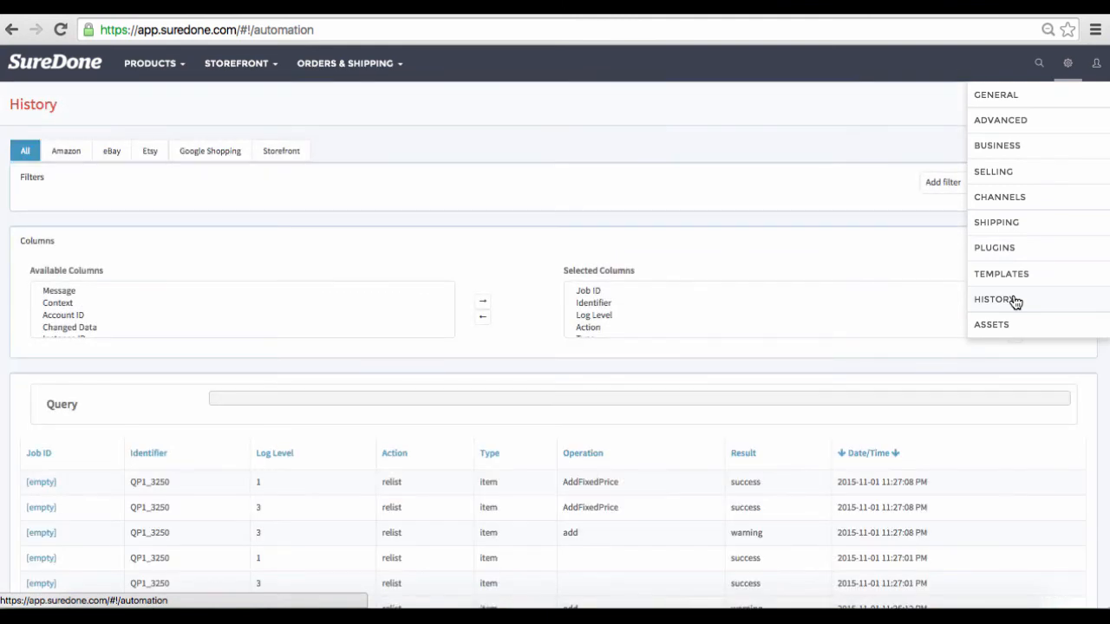
pyautogui.moveTo(1012, 326)
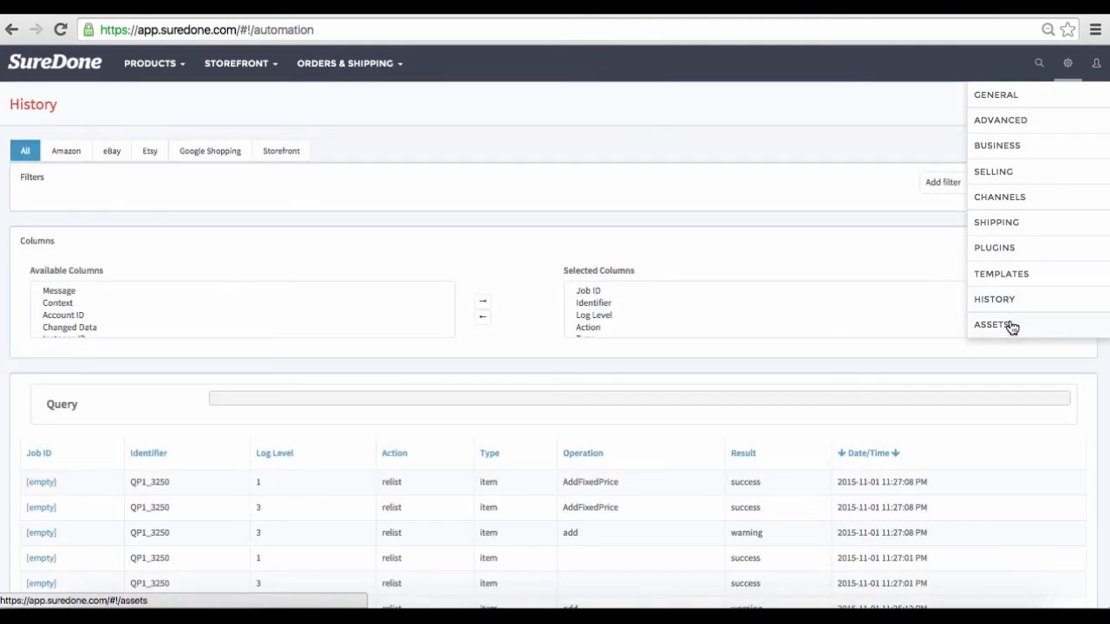
pyautogui.click(992, 324)
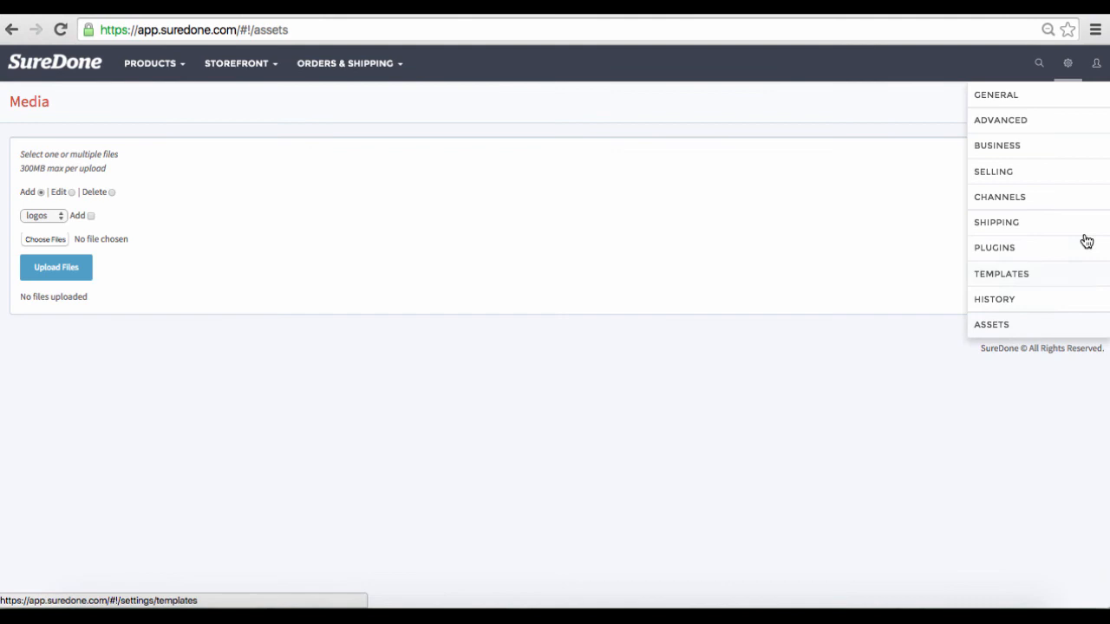
# - View the account profile from the user menu and log out of SureDone
pyautogui.click(1096, 62)
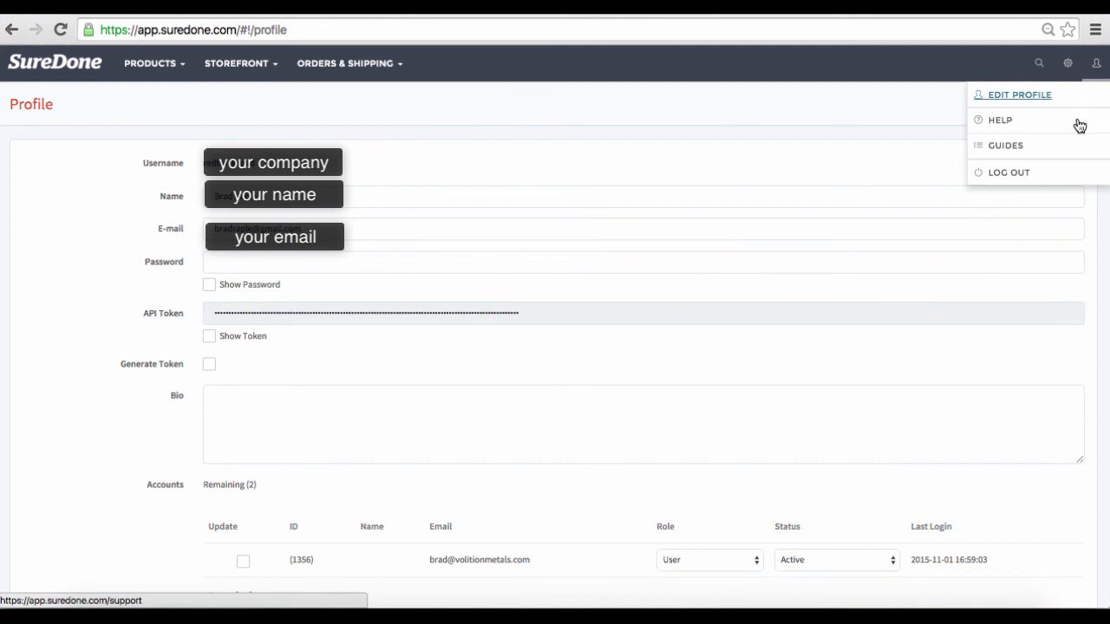
pyautogui.click(1005, 146)
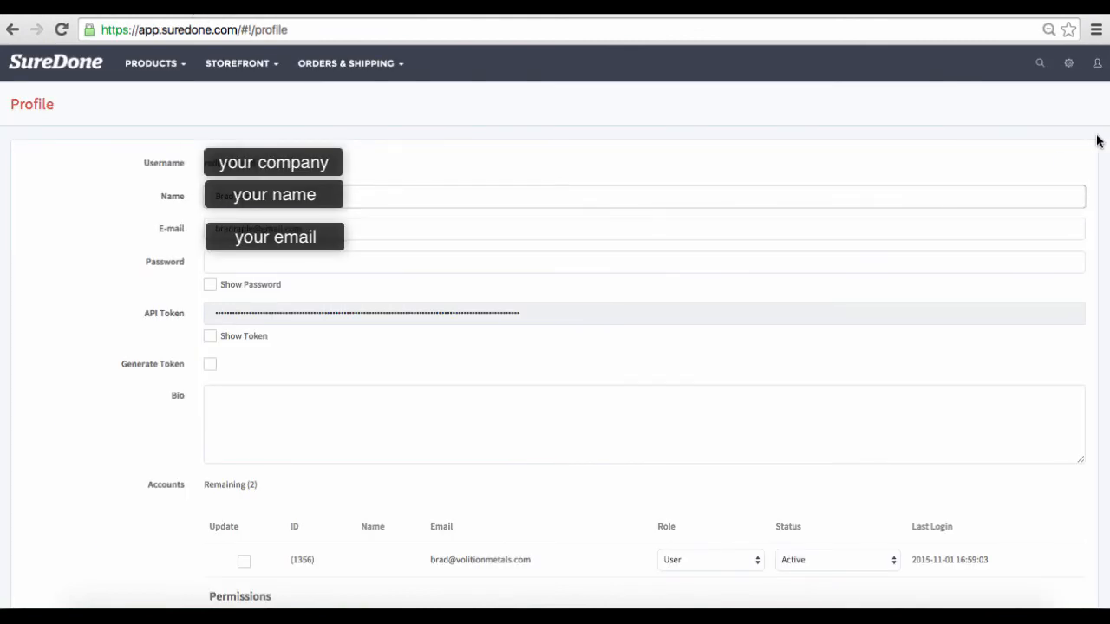
pyautogui.click(1009, 172)
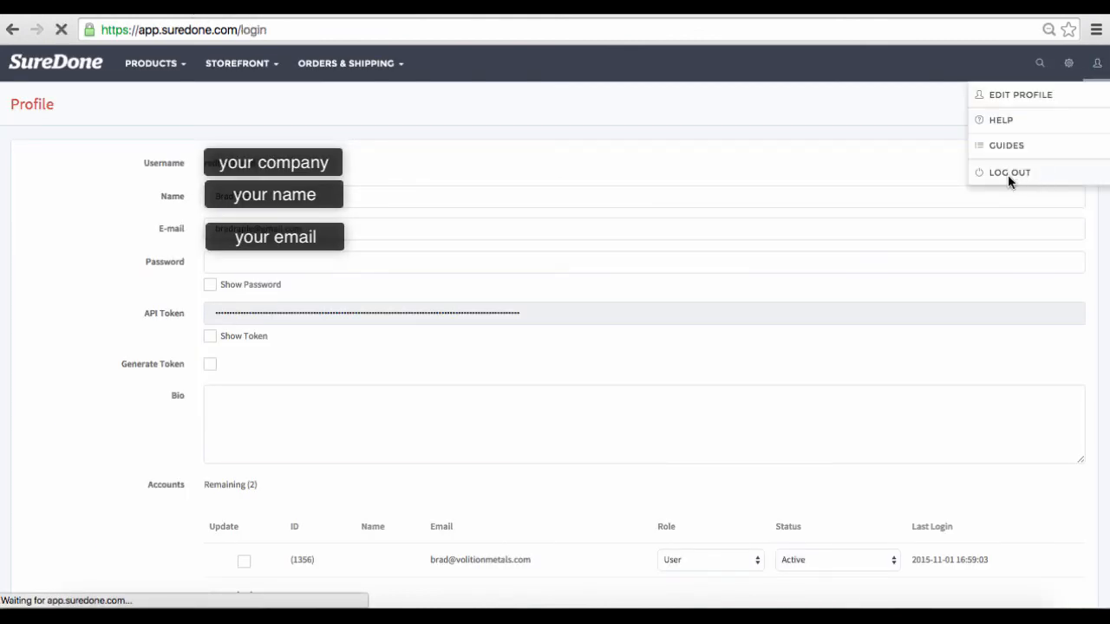